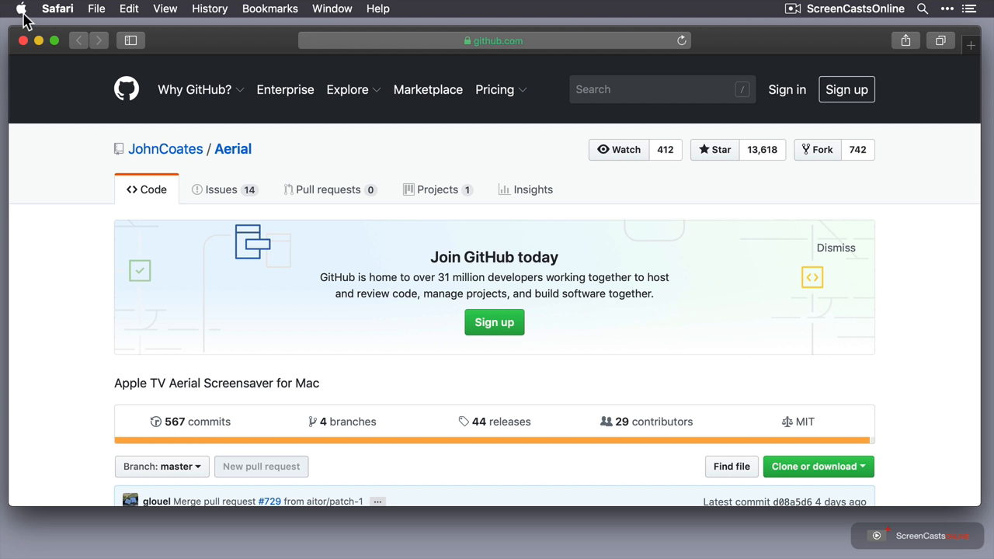
- Enable 'Show full website address' in Safari's Advanced preferences
click(58, 10)
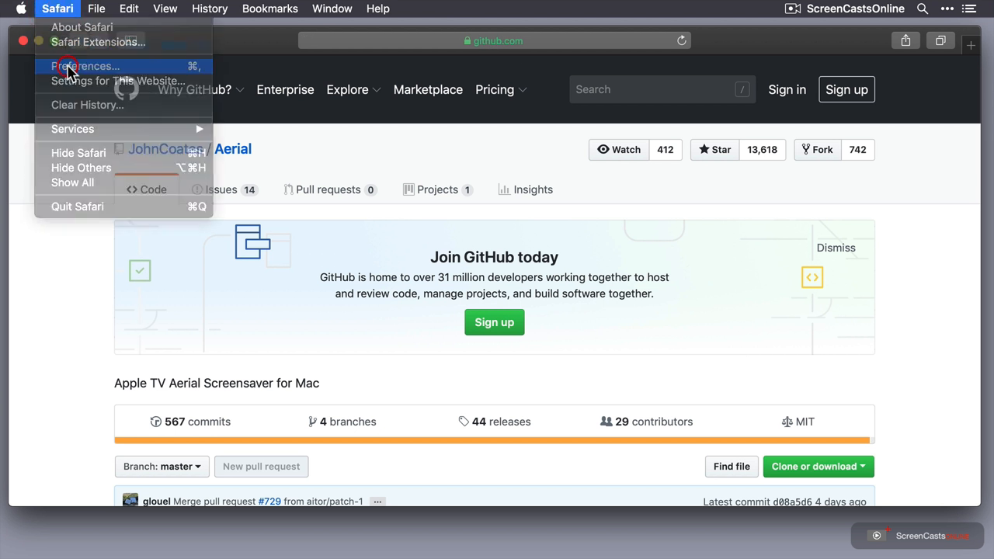
click(85, 65)
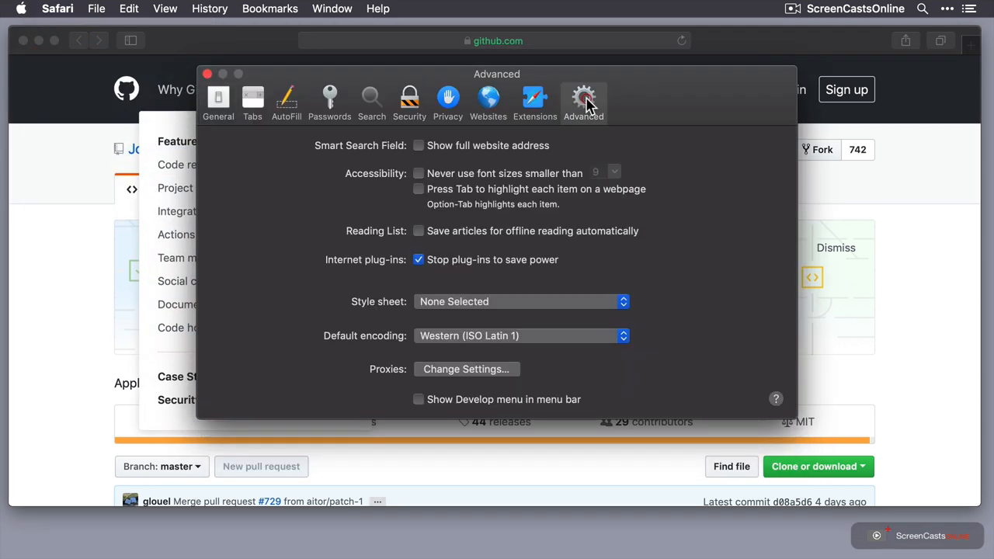
click(419, 146)
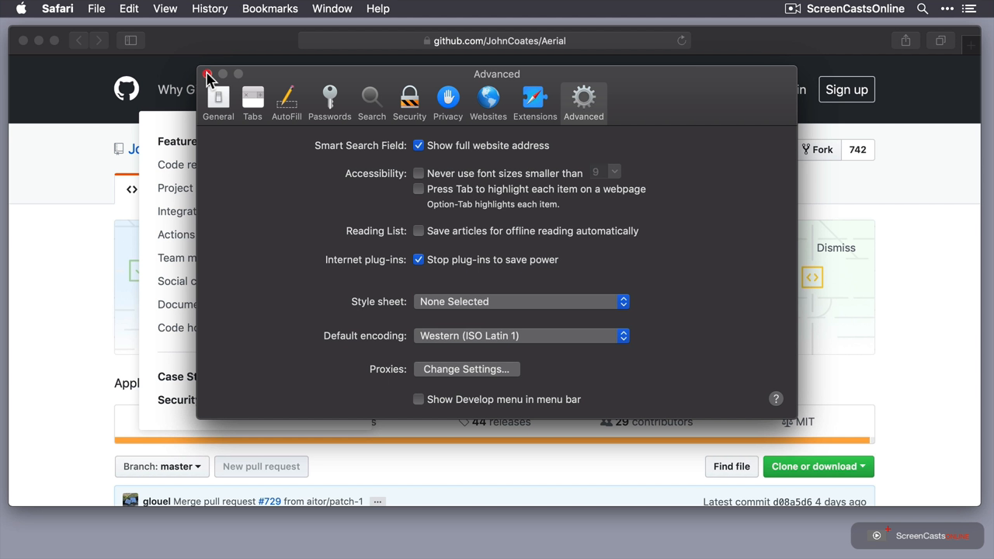
- Close Preferences and scroll the JohnCoates/Aerial repository to the README heading
click(208, 74)
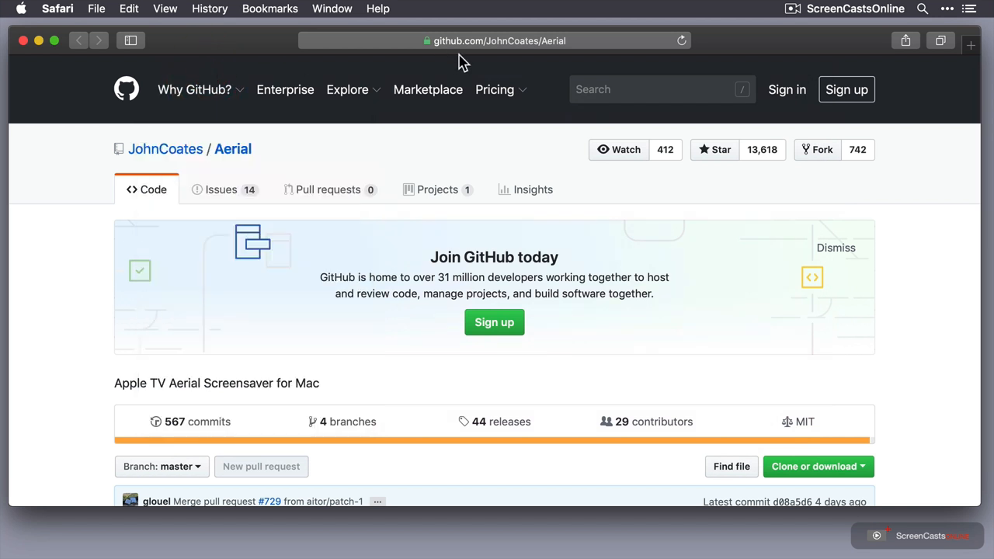
mouse_move(481, 66)
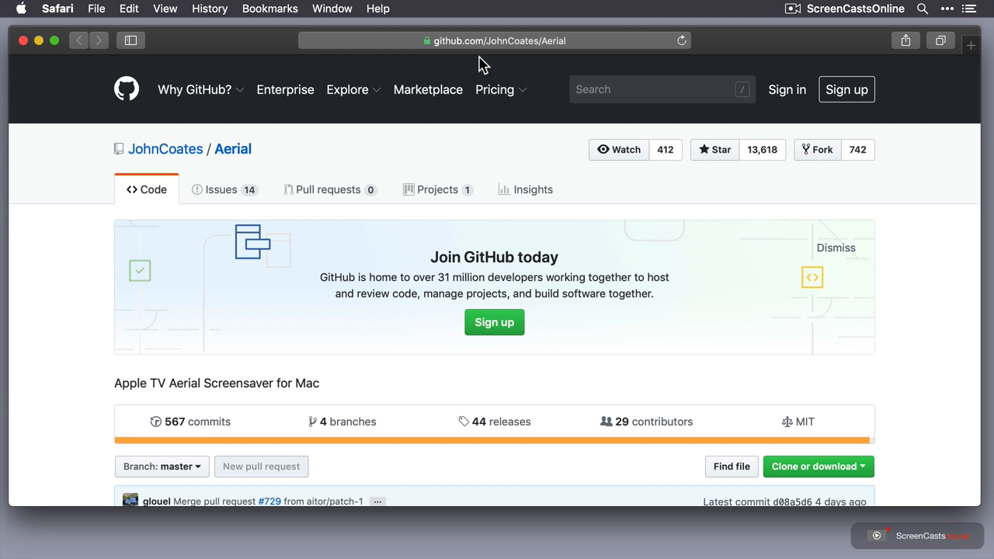
mouse_move(127, 252)
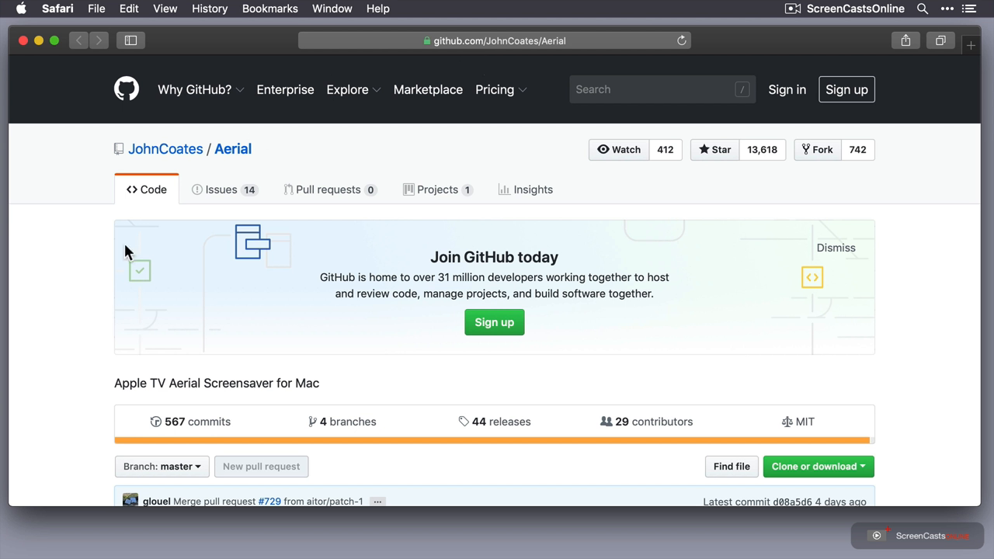
mouse_move(103, 262)
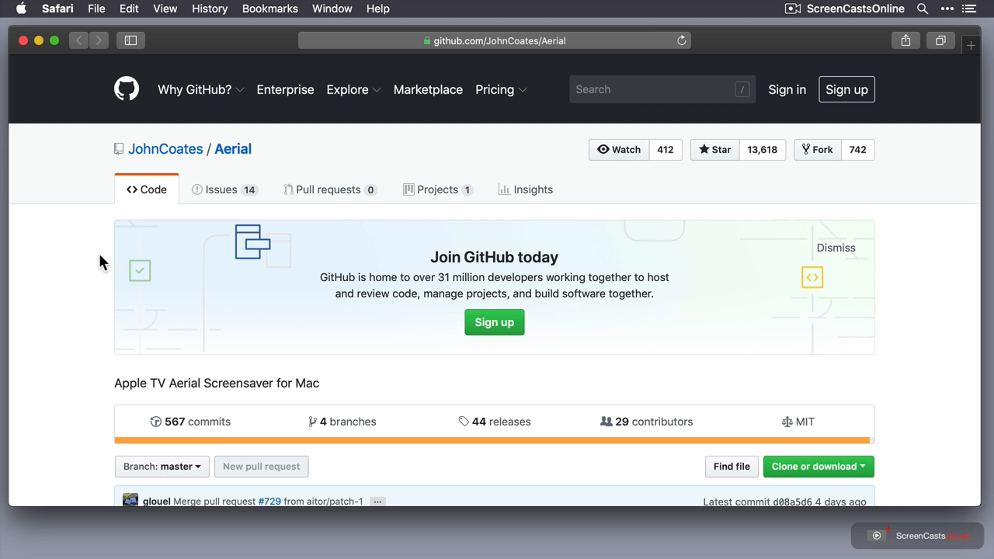
scroll(down, 3)
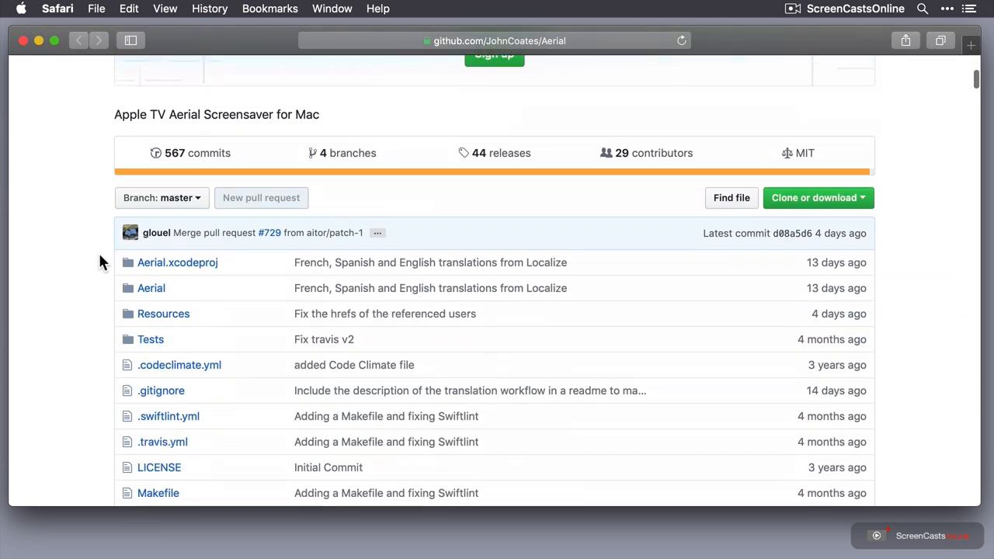
scroll(down, 3)
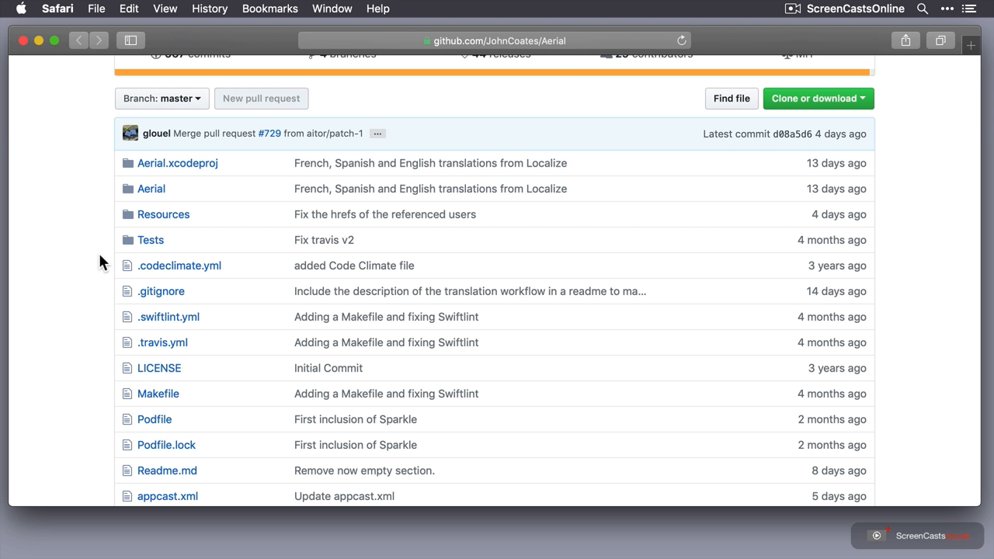
scroll(down, 3)
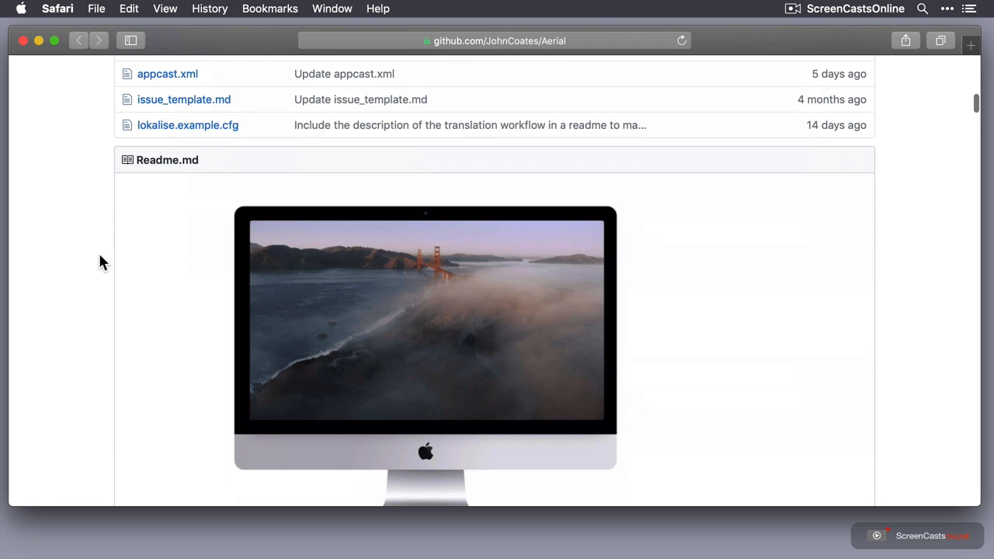
scroll(down, 3)
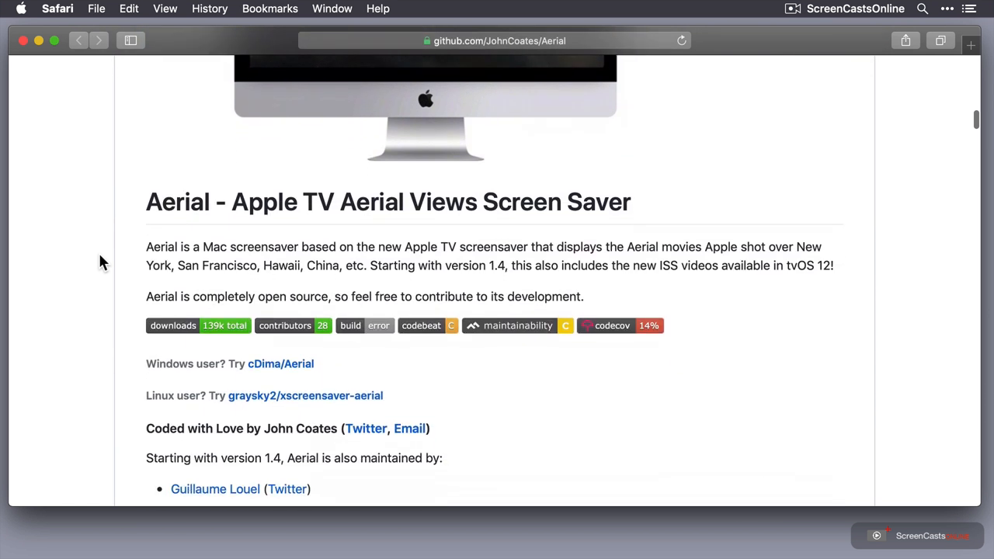
scroll(down, 3)
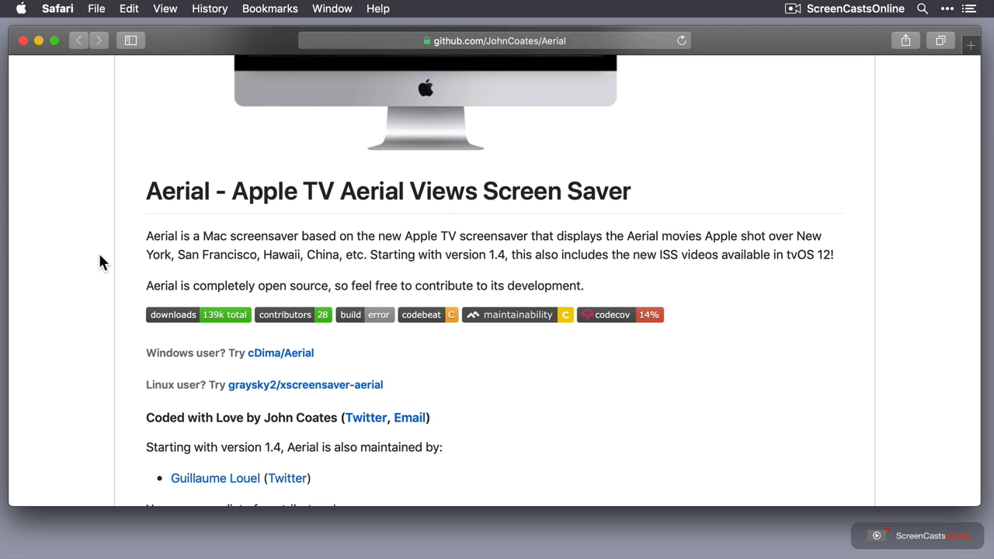
mouse_move(128, 336)
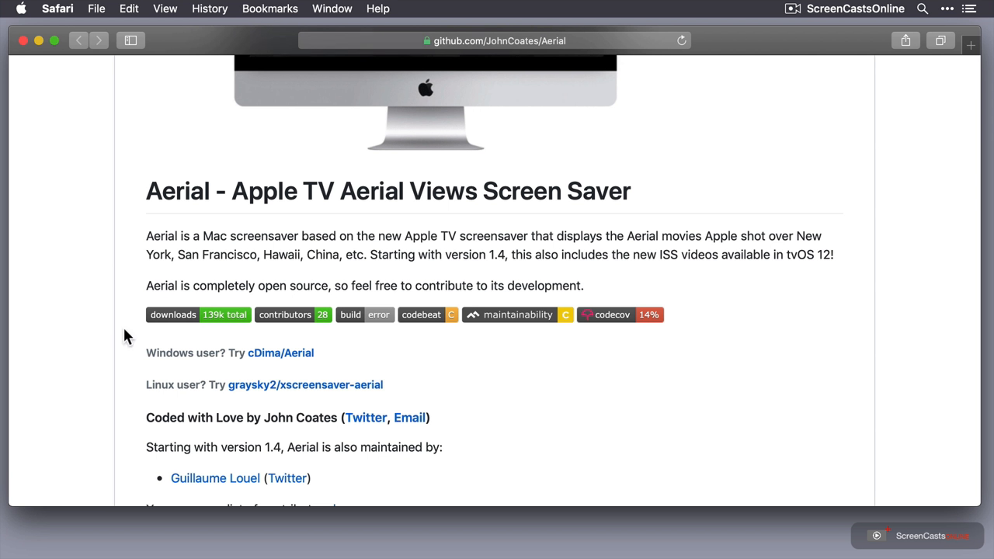
- Scroll the README to the Manual Installation steps with the Aerial.saver.zip link
scroll(down, 3)
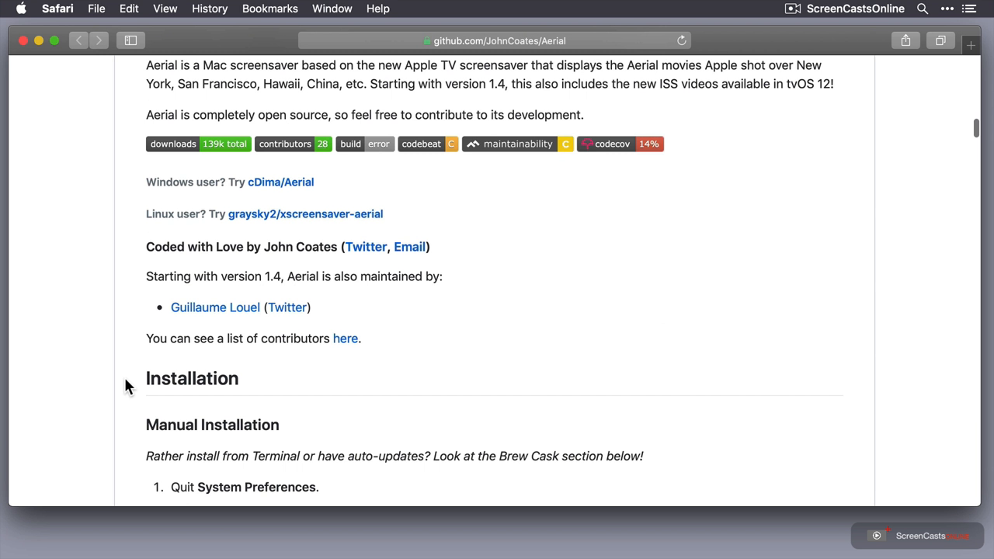
scroll(down, 3)
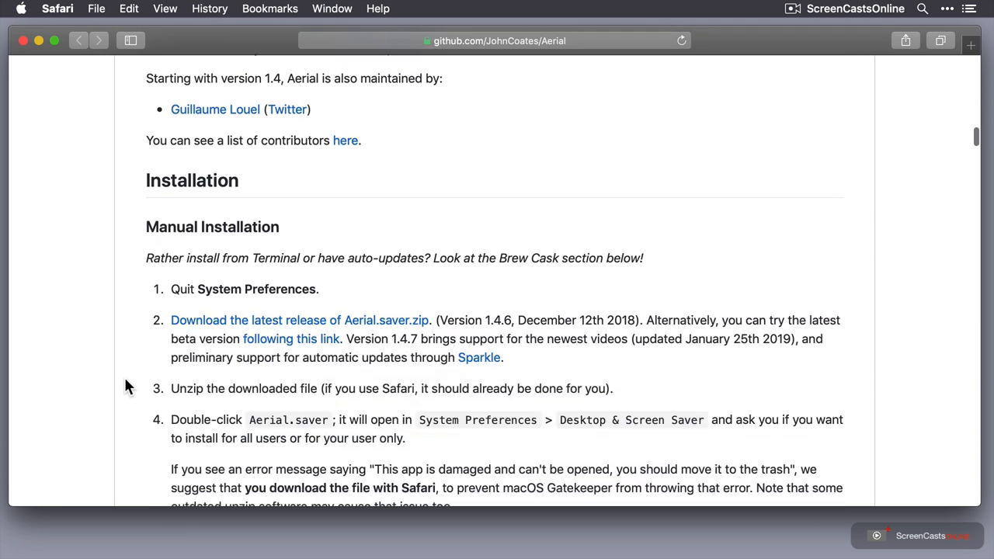
scroll(down, 3)
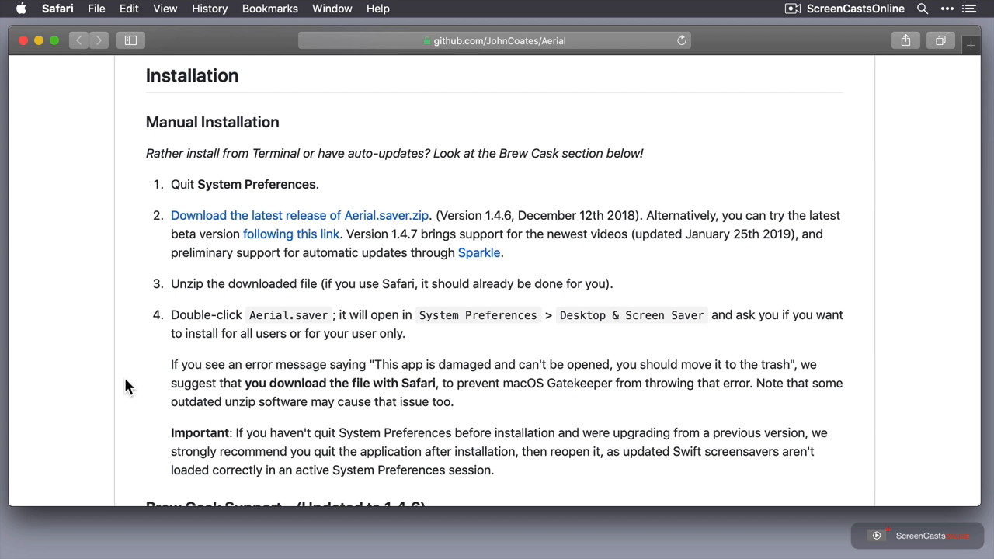
scroll(down, 3)
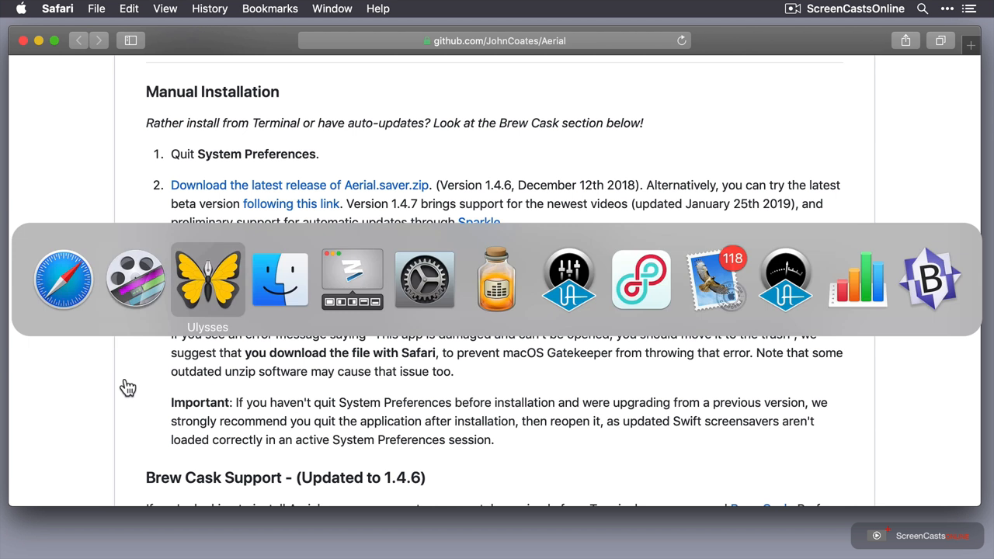
mouse_move(423, 279)
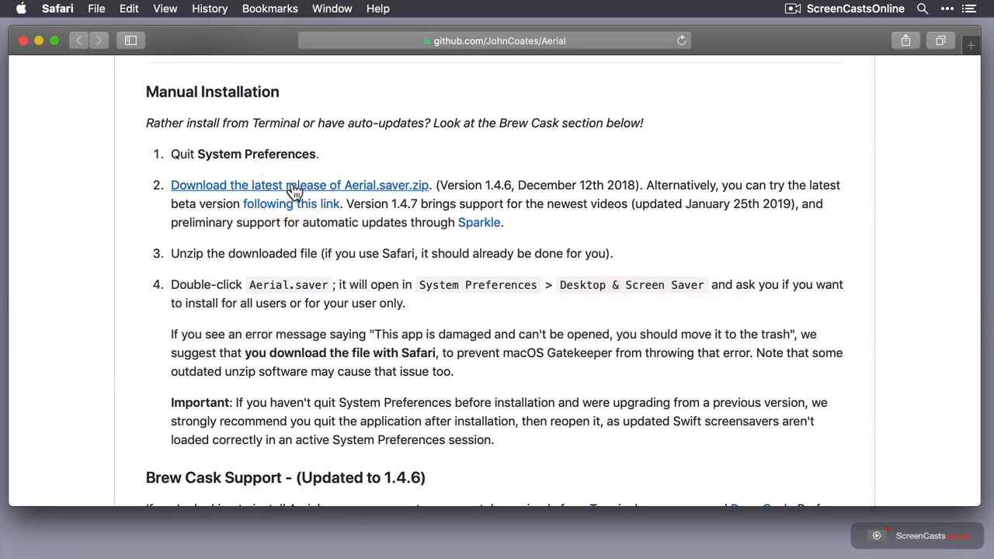
- Download Aerial.saver.zip from the latest release's Assets and show Safari's downloads list
click(295, 184)
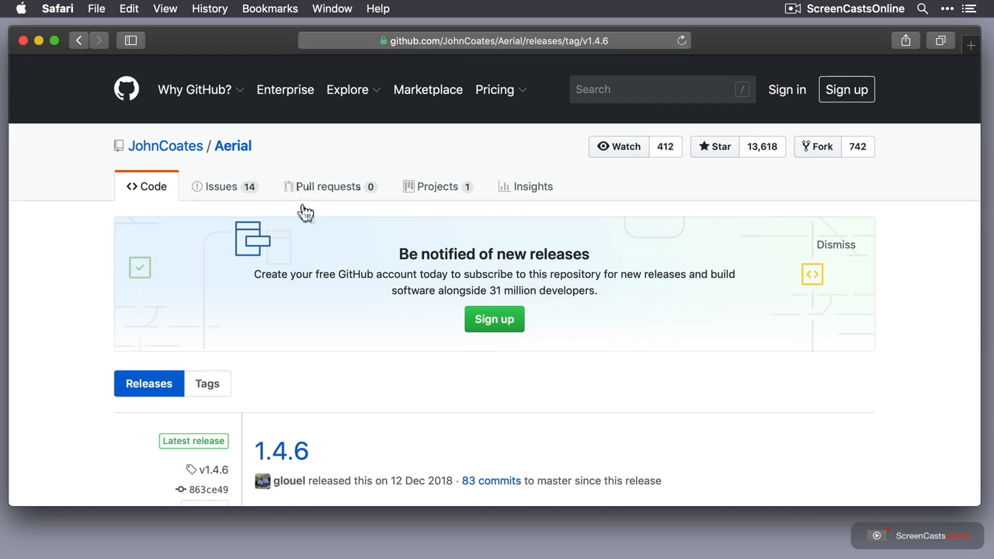
scroll(down, 3)
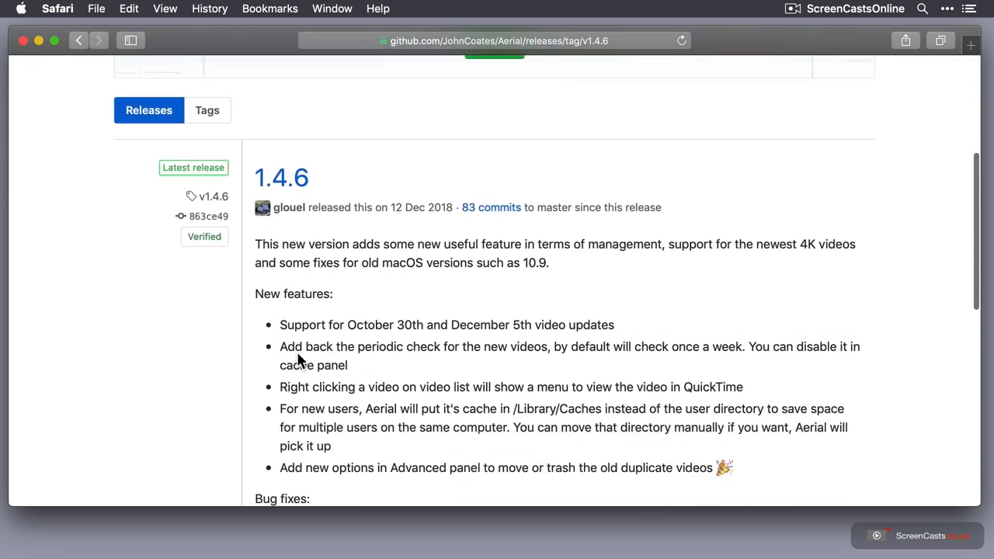
scroll(down, 3)
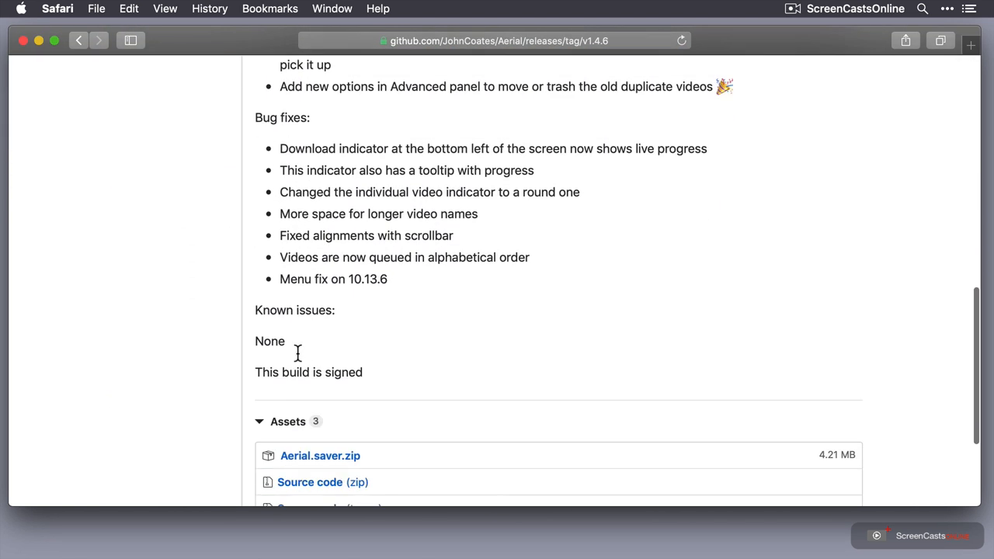
scroll(down, 3)
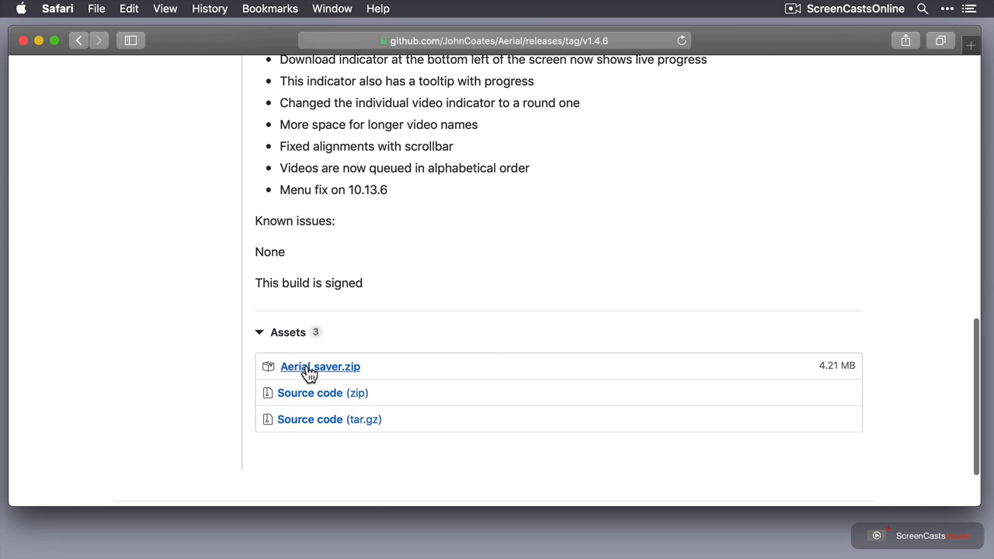
click(314, 366)
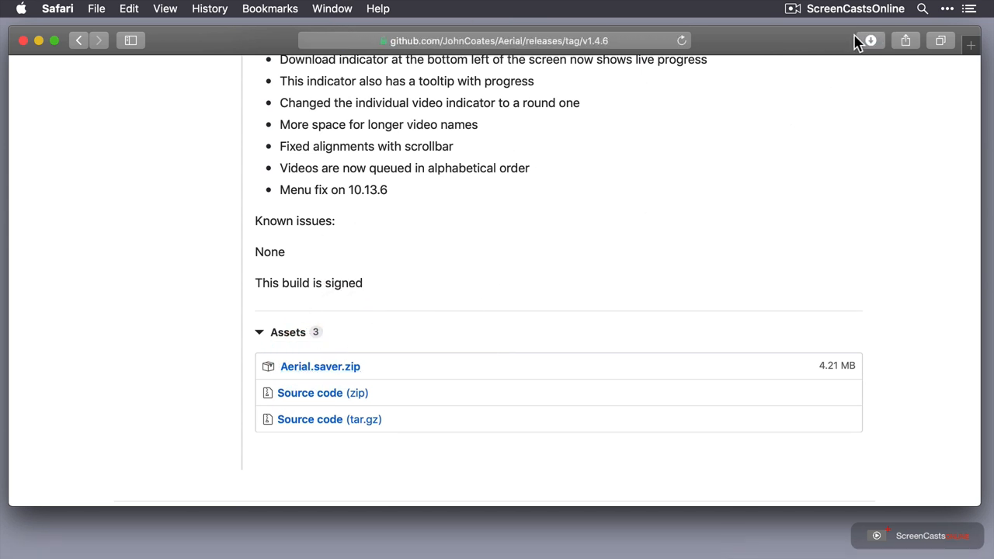
click(871, 41)
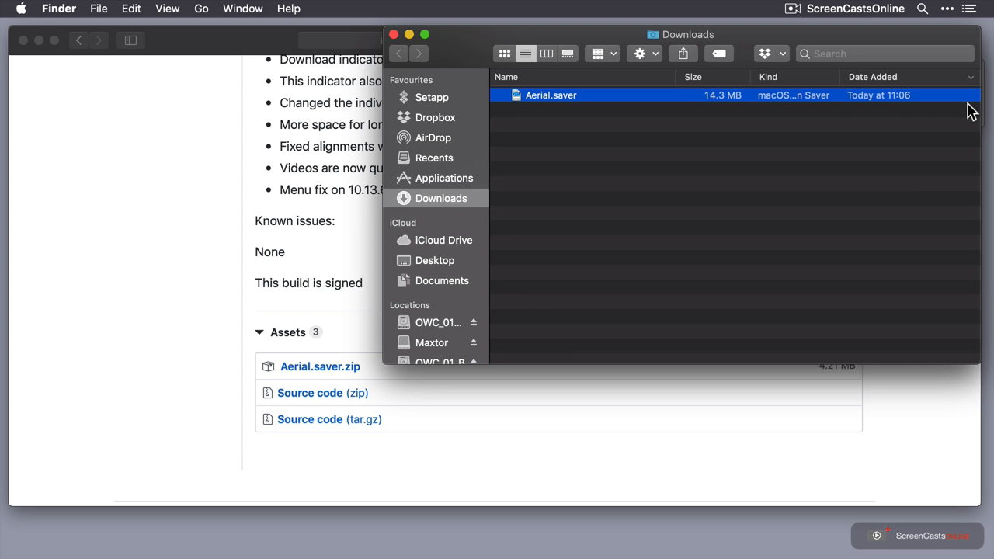
mouse_move(826, 86)
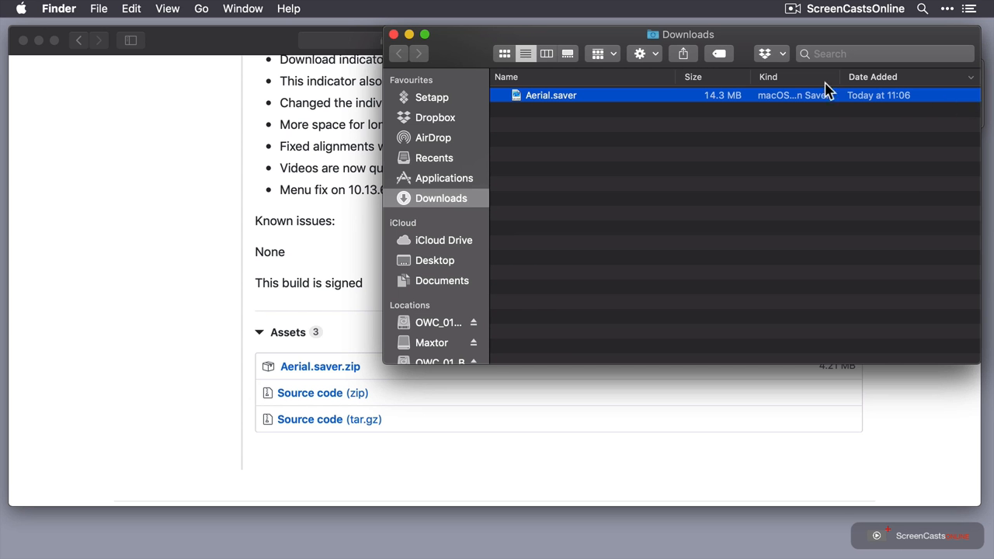
mouse_move(551, 105)
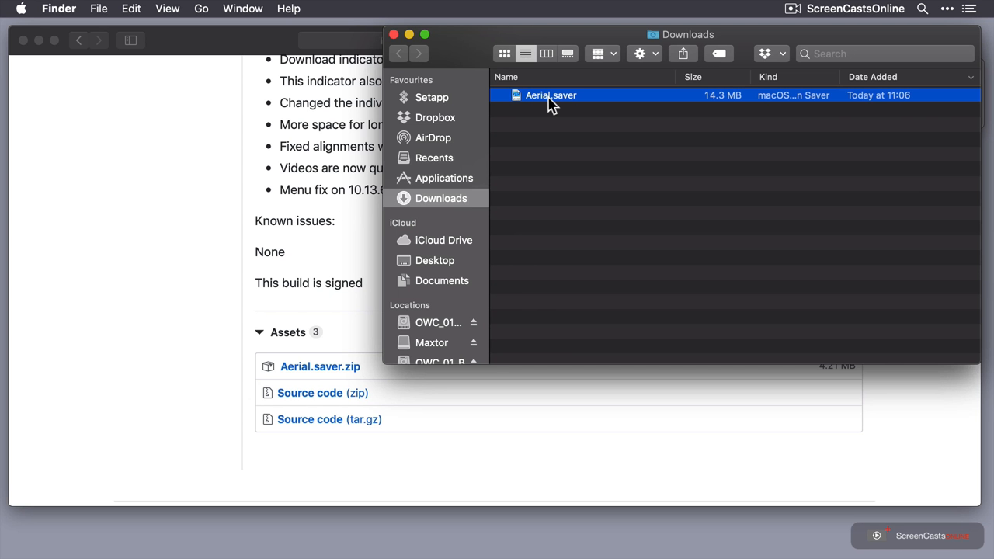
- Launch Aerial.saver from the Downloads folder to begin installation
double_click(550, 95)
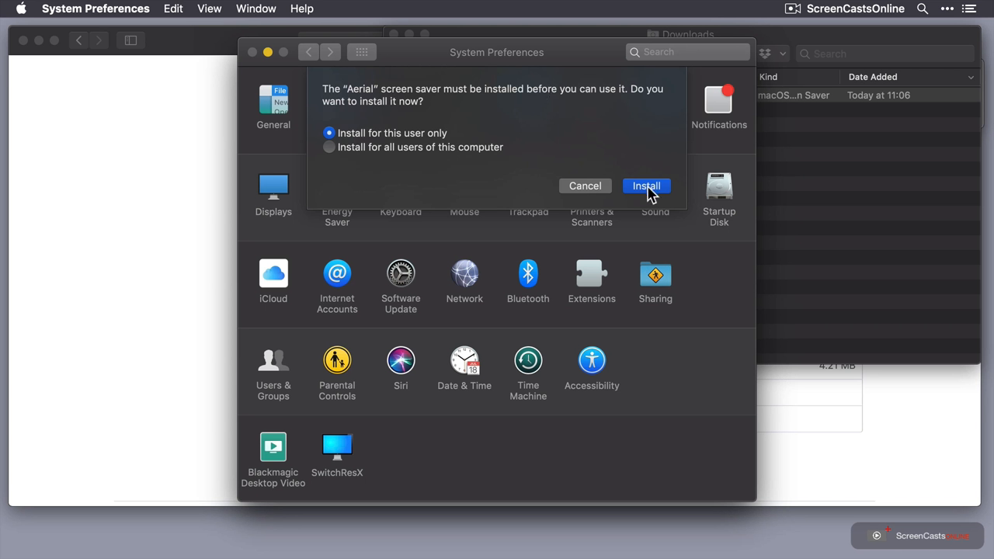
- Install Aerial for this user only and locate it in the Desktop & Screen Saver list
click(646, 186)
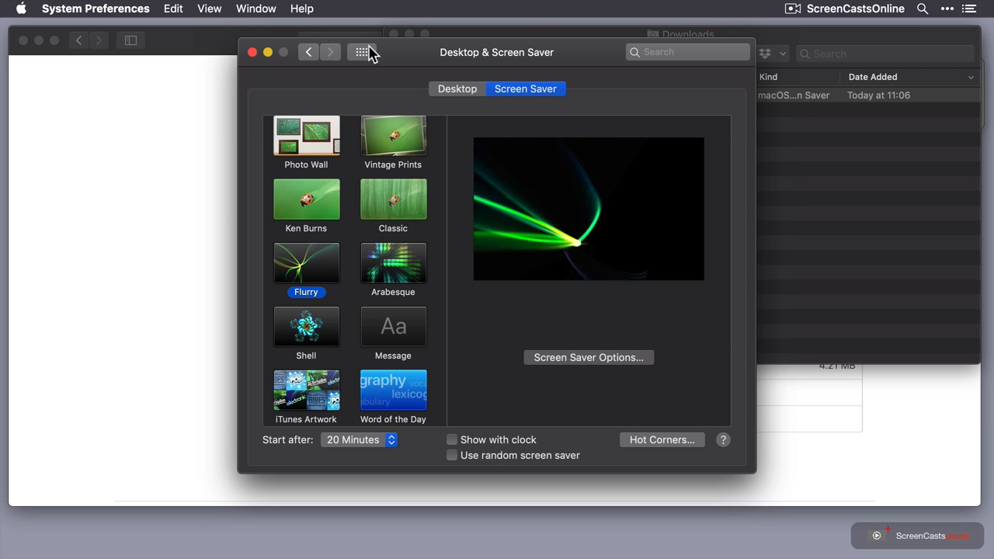
click(360, 53)
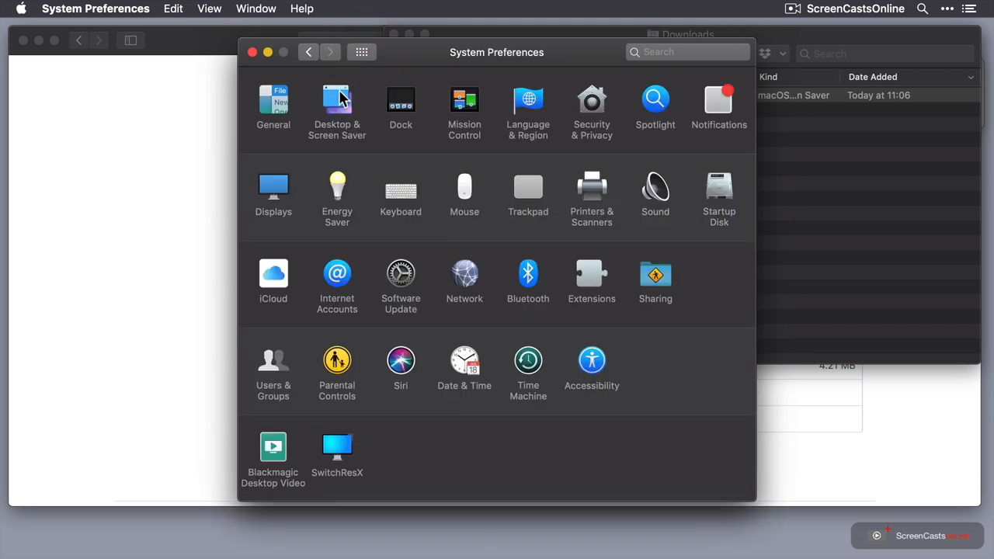
click(336, 101)
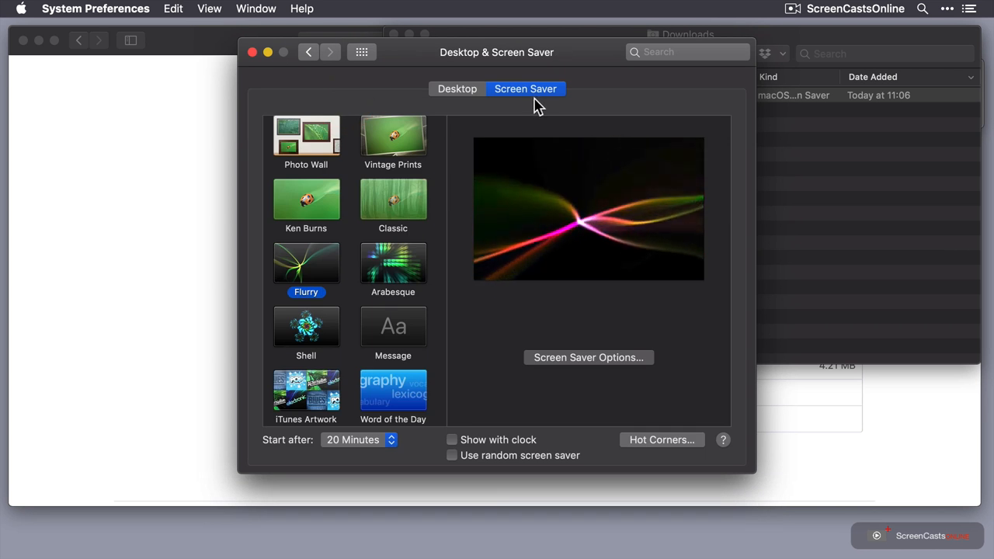
scroll(down, 3)
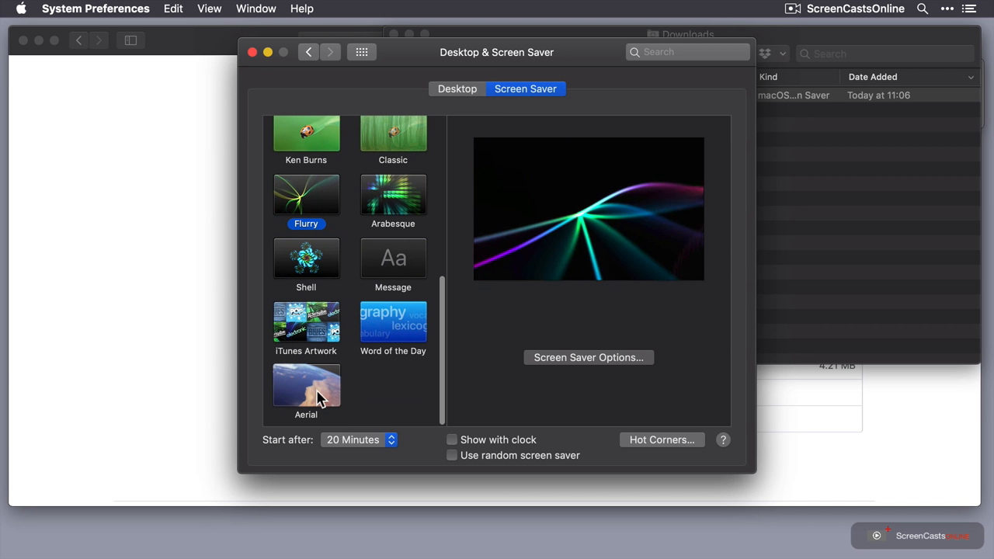
- Select the Aerial thumbnail as the active screen saver
click(306, 385)
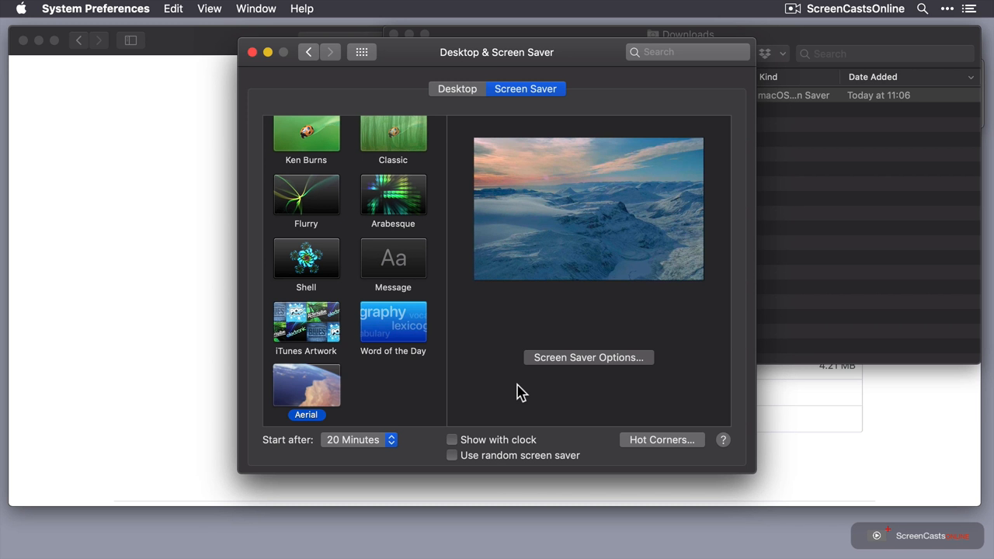
- Bring up Aerial's Screen Saver Options sheet listing its videos
click(588, 357)
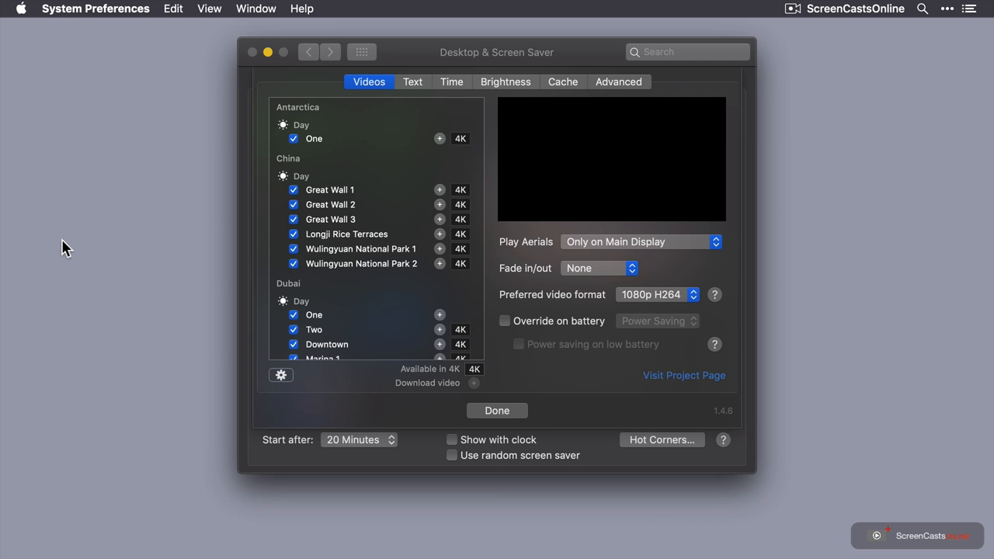
mouse_move(354, 176)
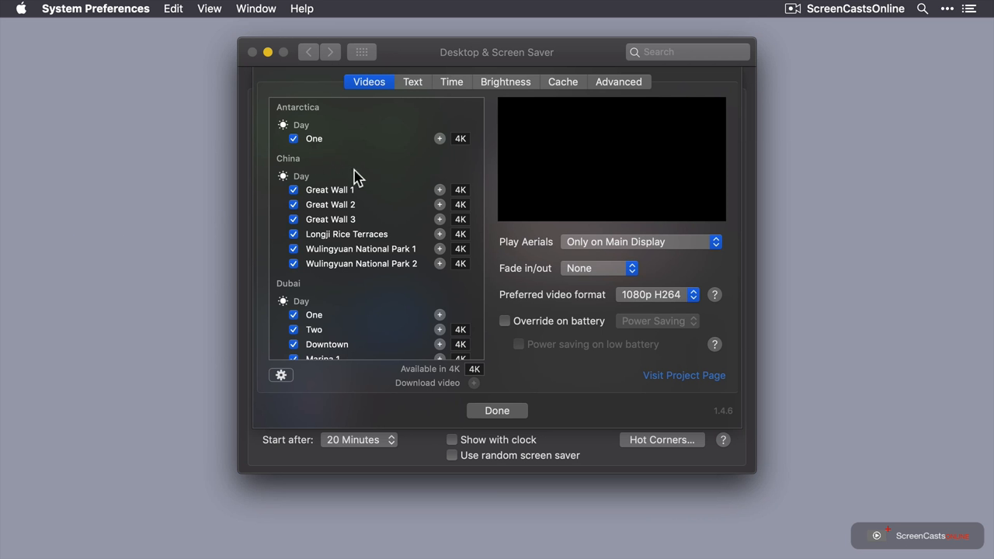
mouse_move(394, 345)
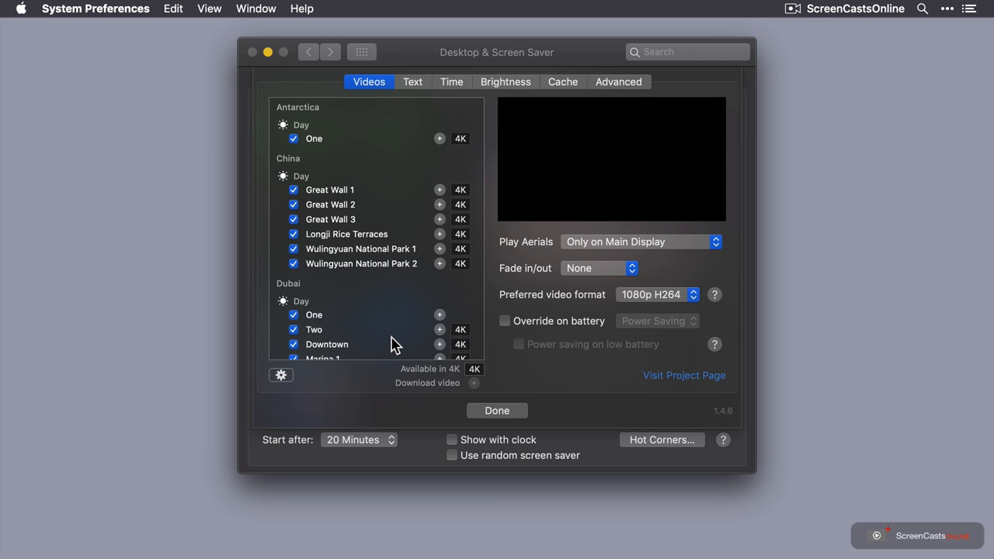